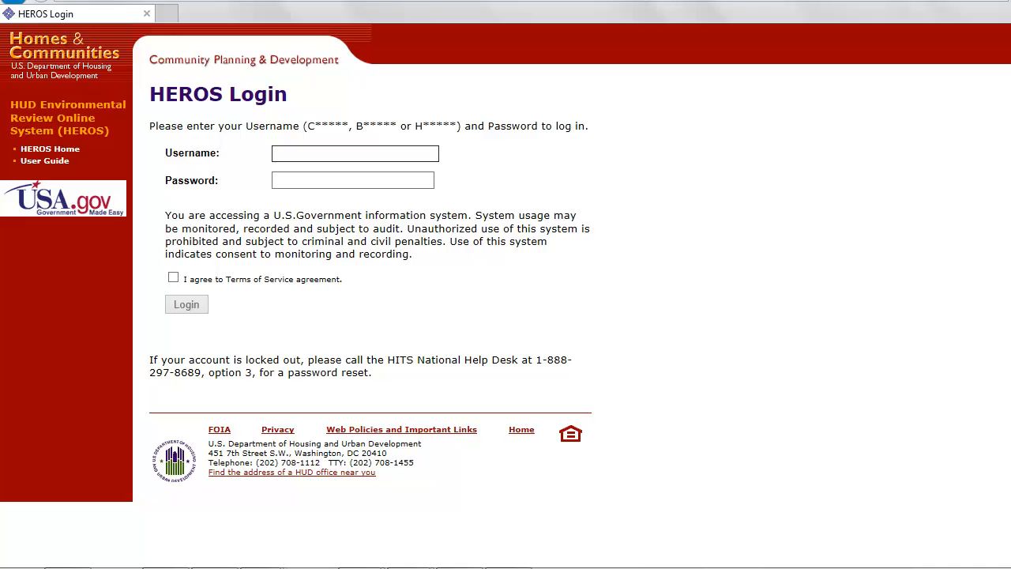
Sign in to HEROS and view the My Environmental Reviews project list
left_click(186, 304)
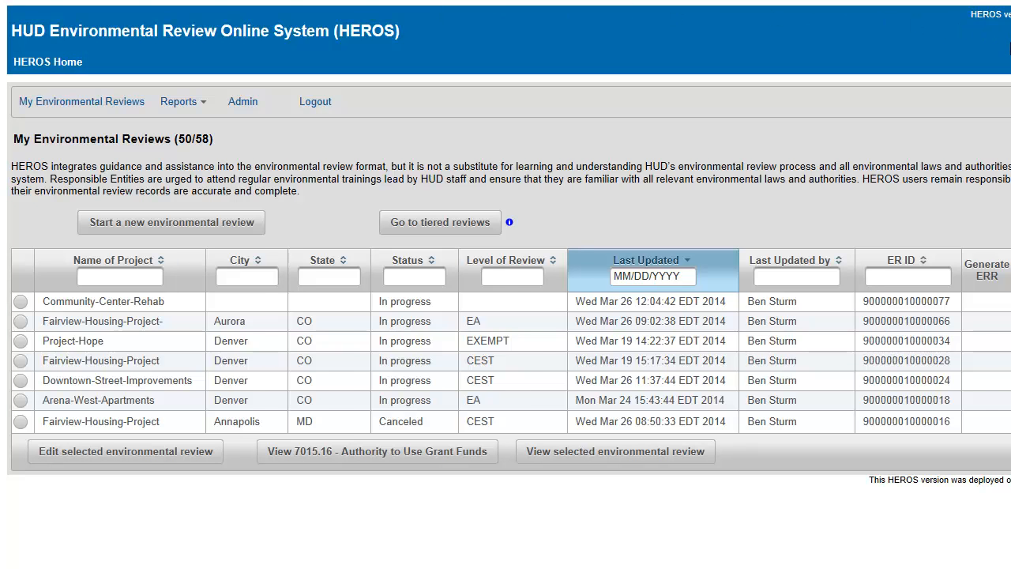
scroll("right", 3)
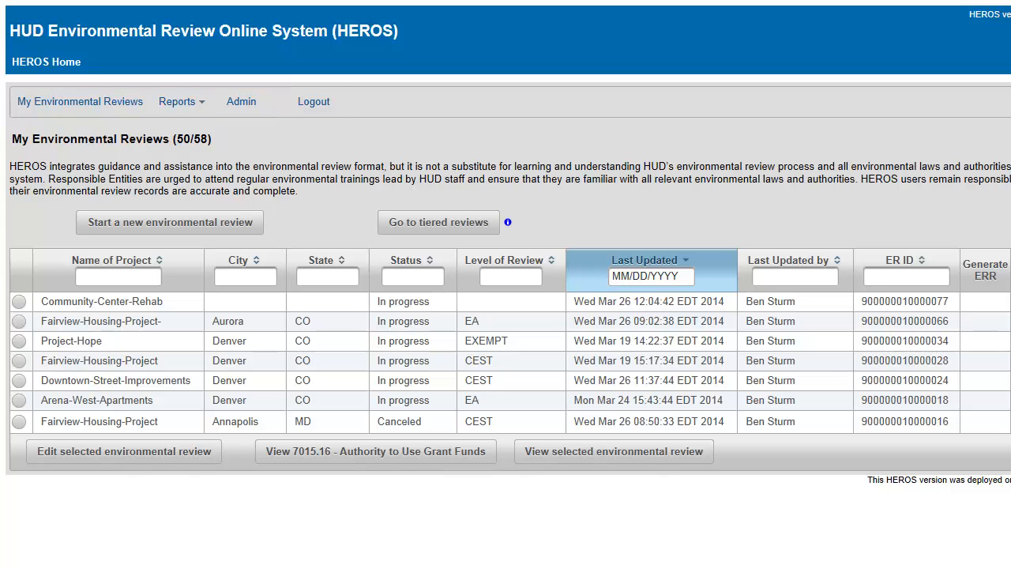
mouse_move(313, 101)
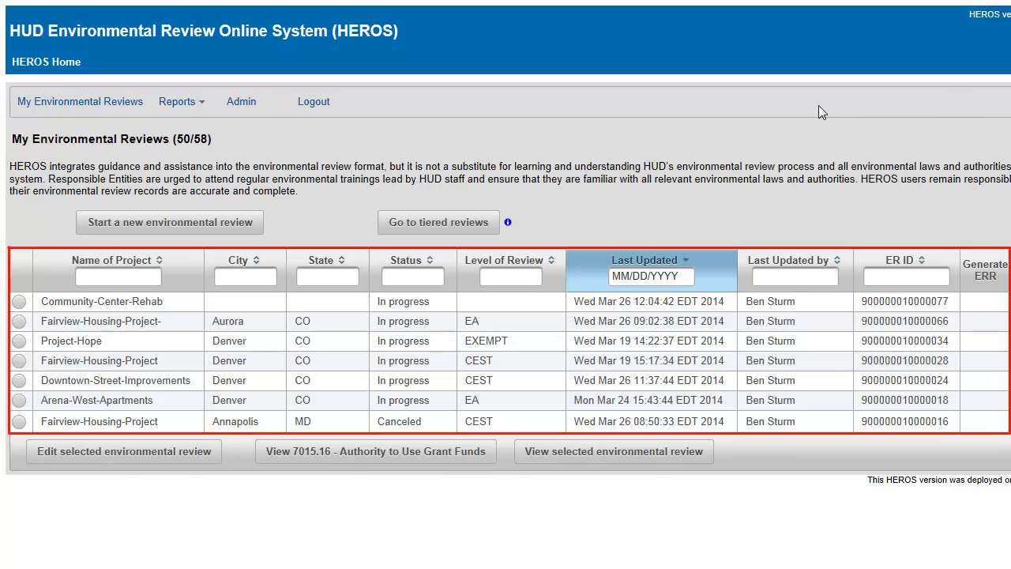
mouse_move(276, 319)
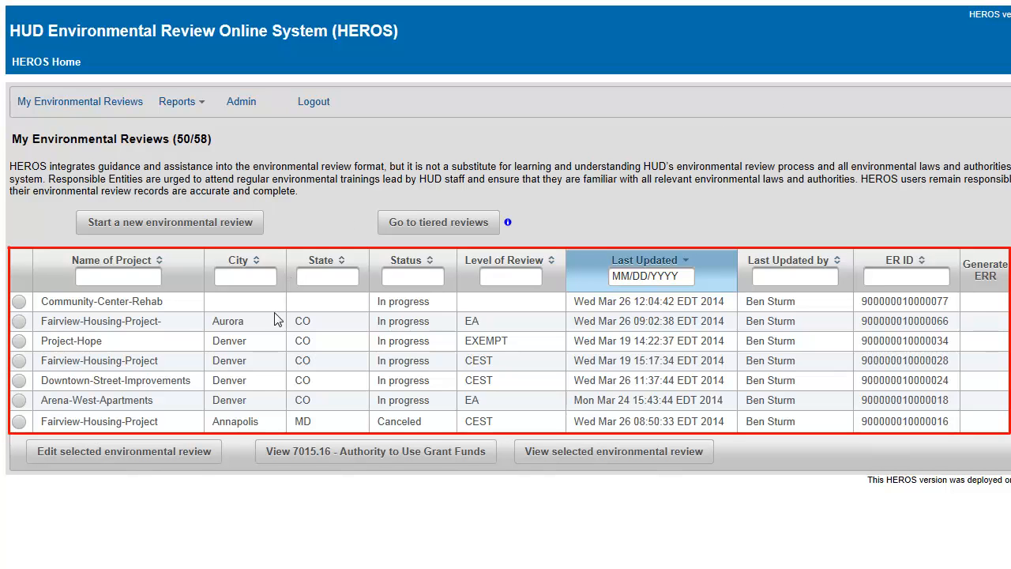
mouse_move(272, 363)
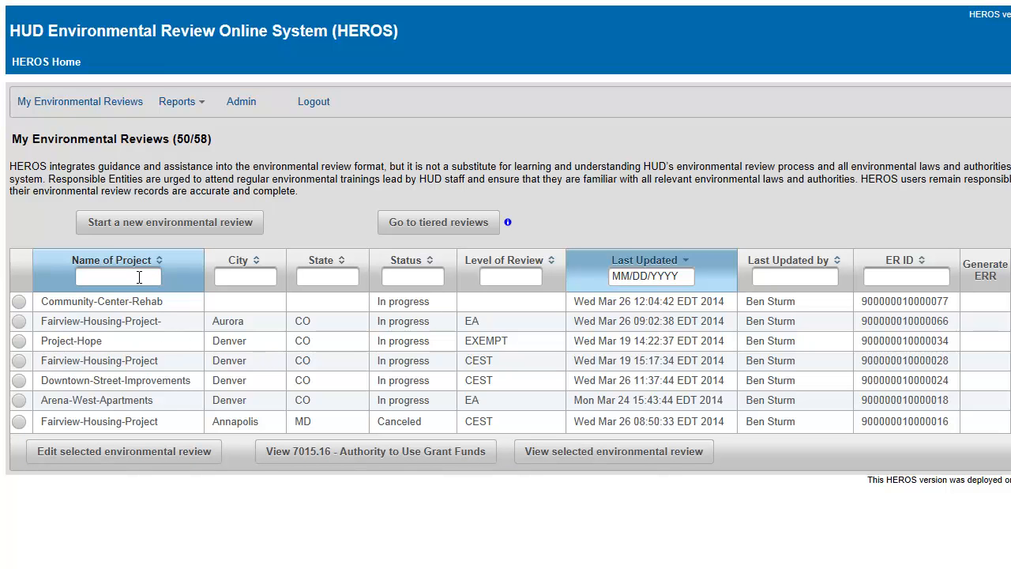
Filter reviews by name 'Fair' and city 'Den', then edit the Fairview-Housing-Project review
type("Fair")
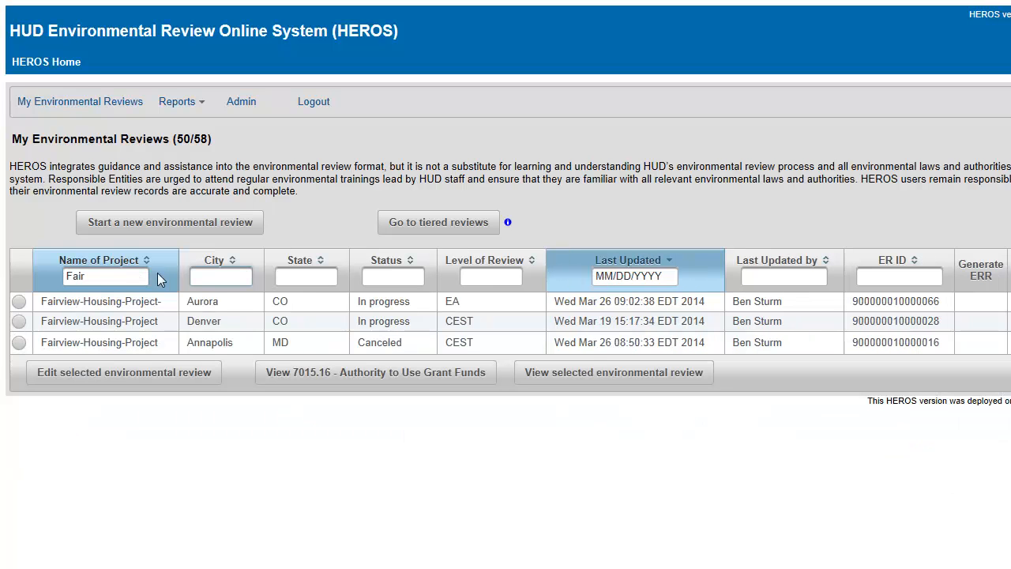
type("Denver")
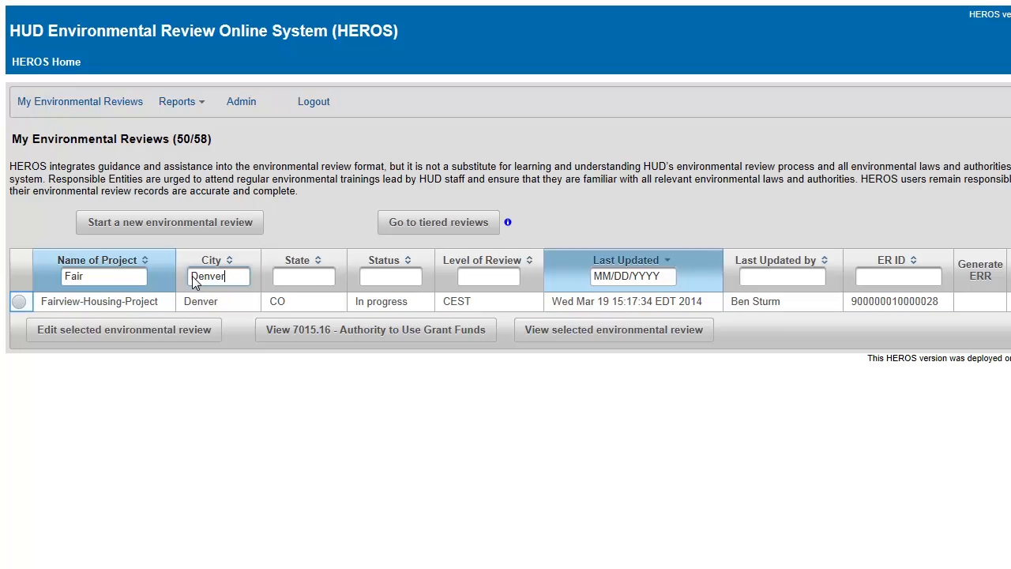
left_click(19, 301)
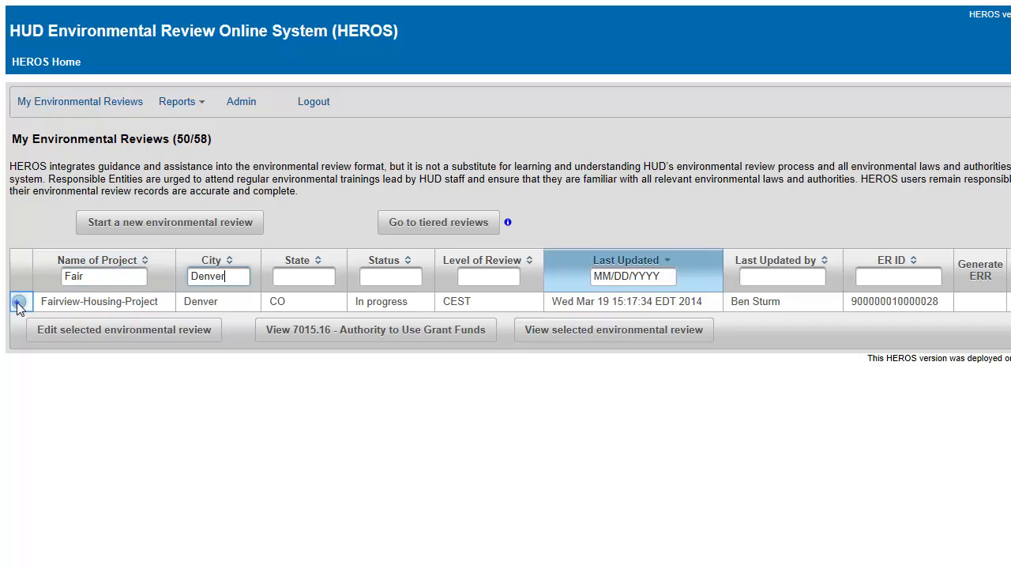
left_click(19, 300)
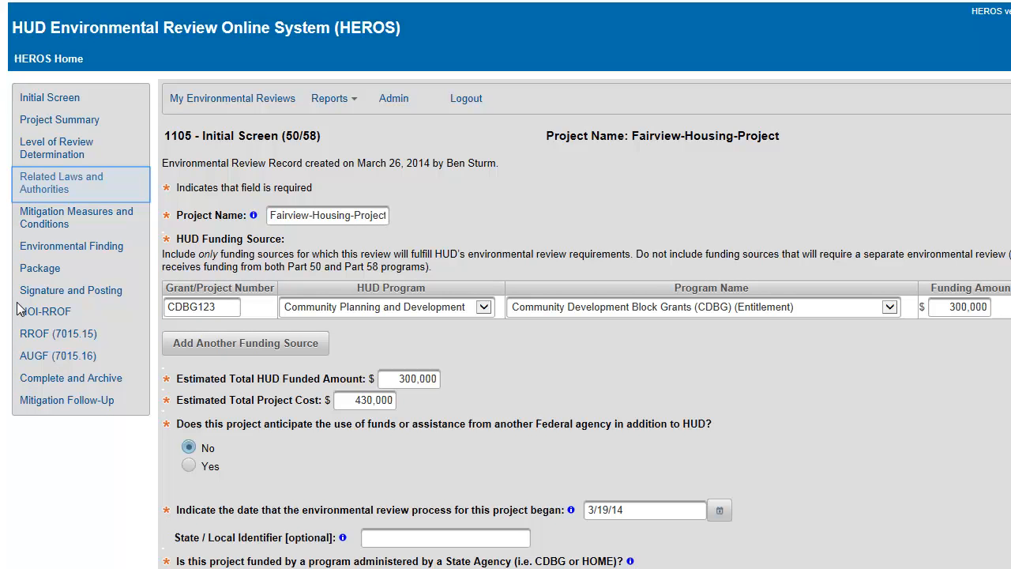
mouse_move(55, 184)
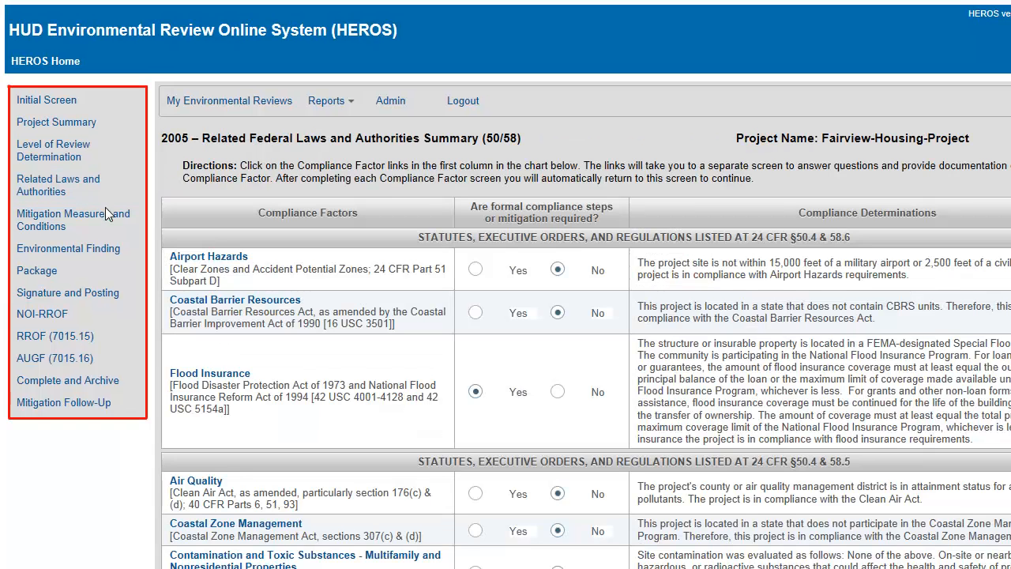
mouse_move(135, 313)
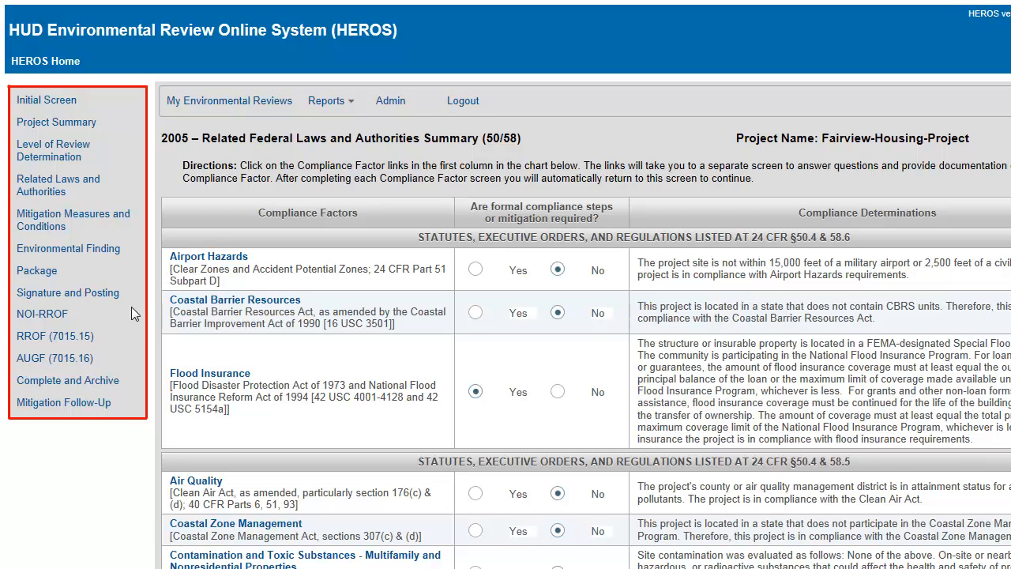
mouse_move(136, 376)
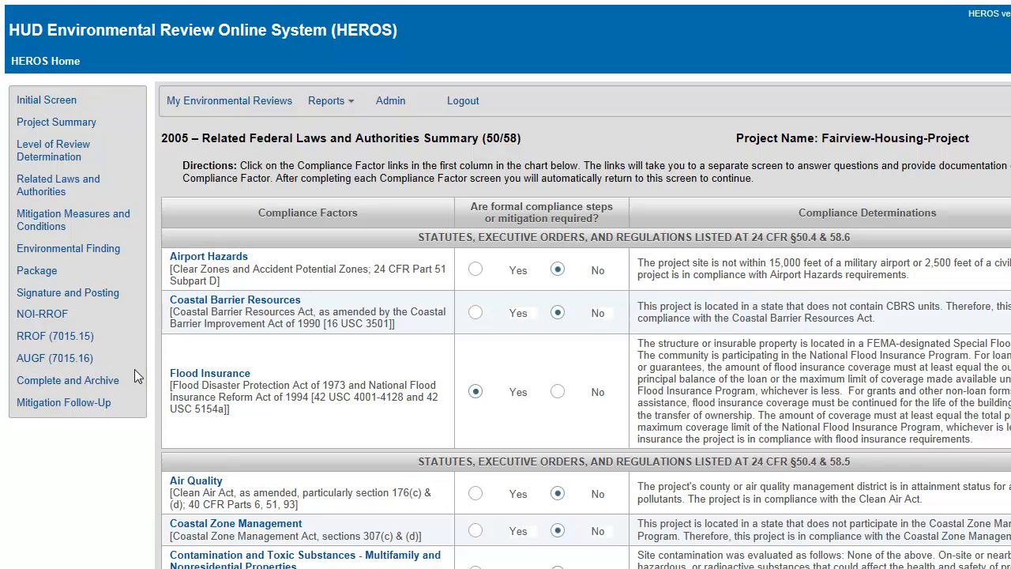
Go to Related Laws and Authorities from the left navigation panel
left_click(57, 185)
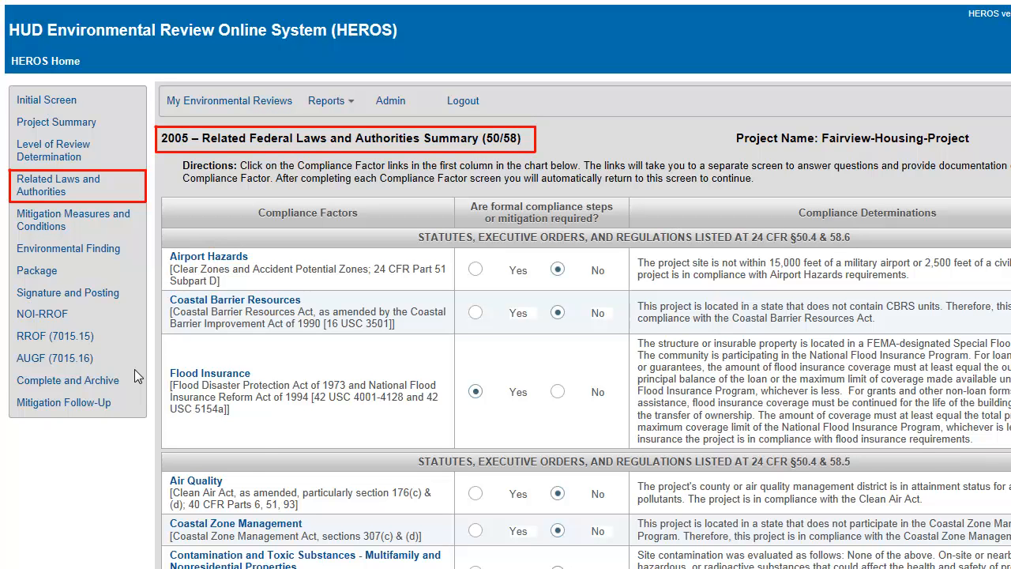
left_click(45, 99)
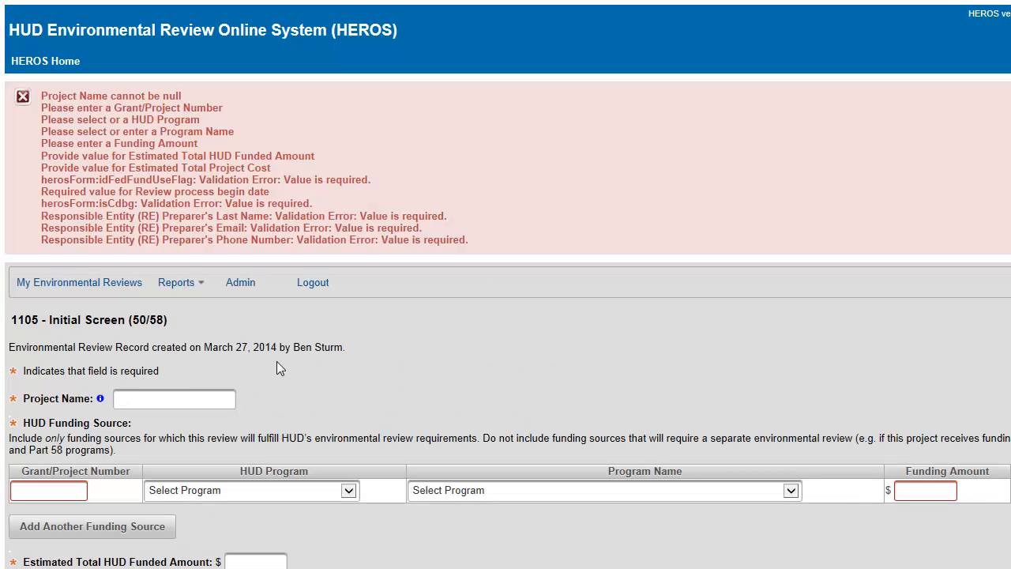
mouse_move(474, 240)
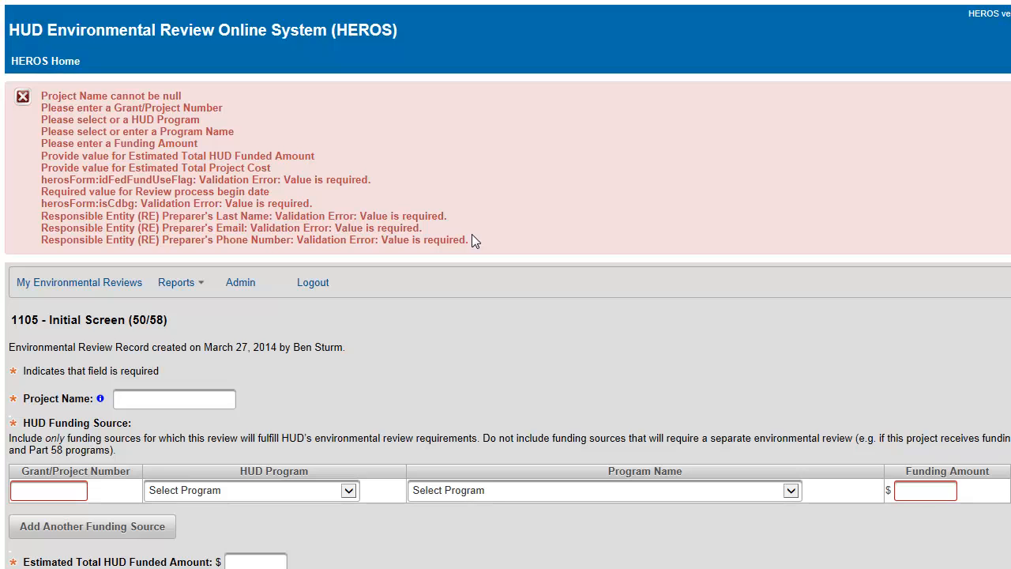
scroll("down", 3)
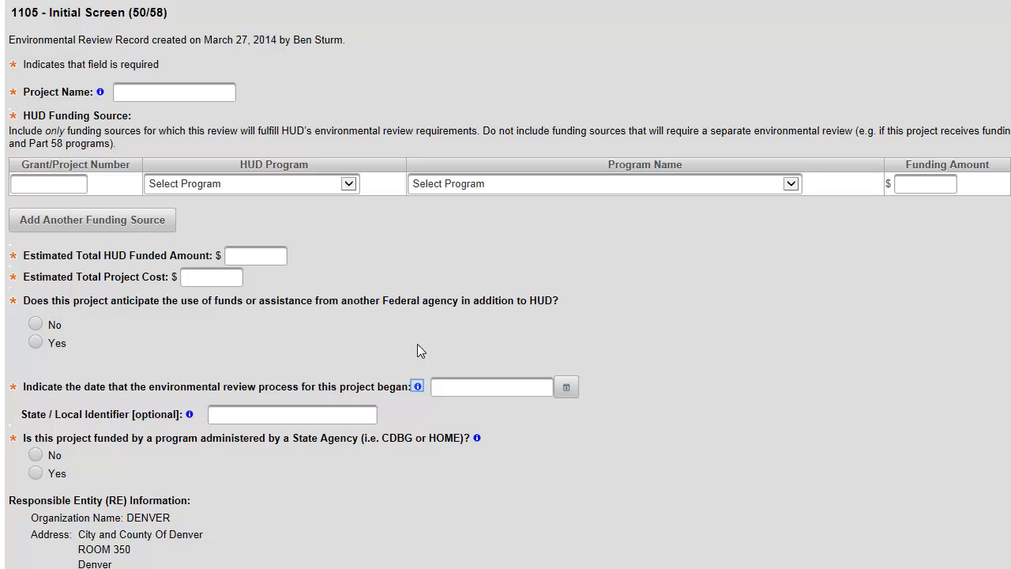
left_click(417, 385)
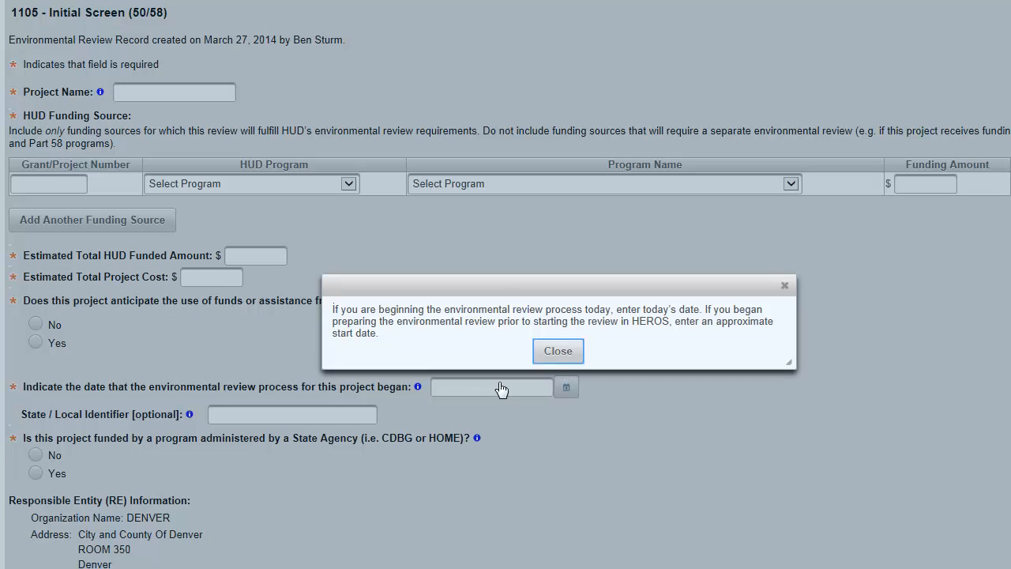
left_click(557, 351)
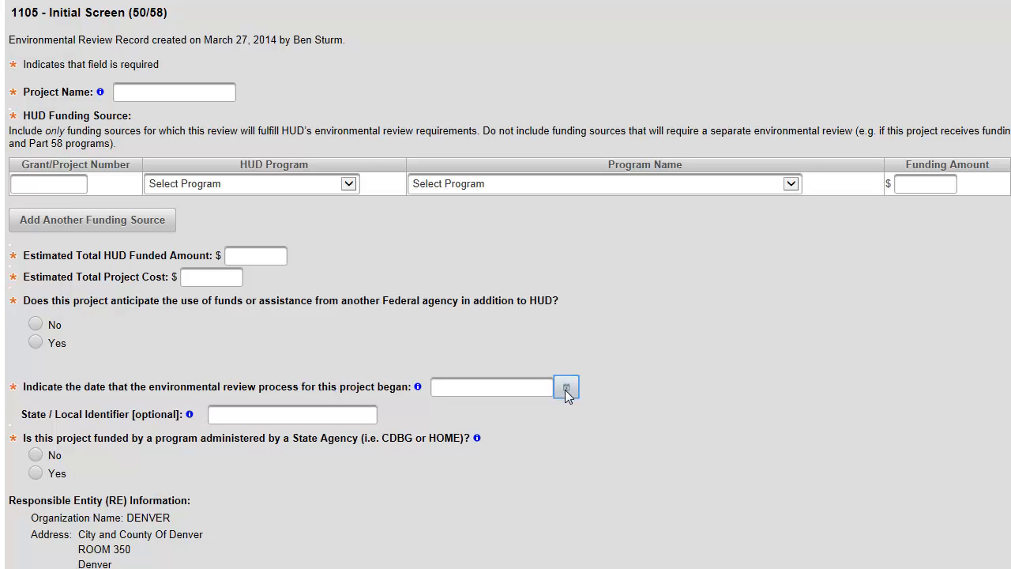
mouse_move(566, 387)
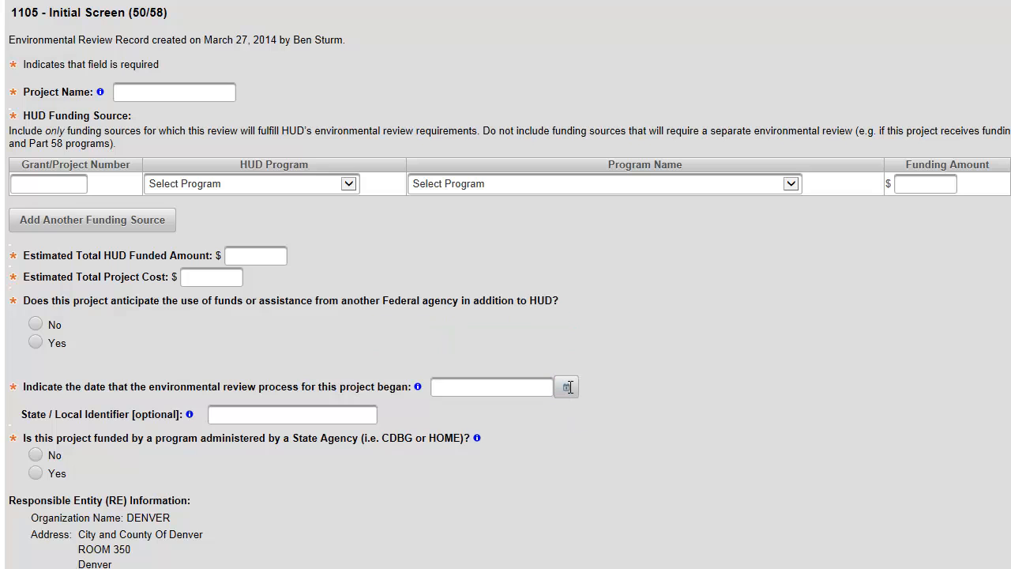
left_click(174, 91)
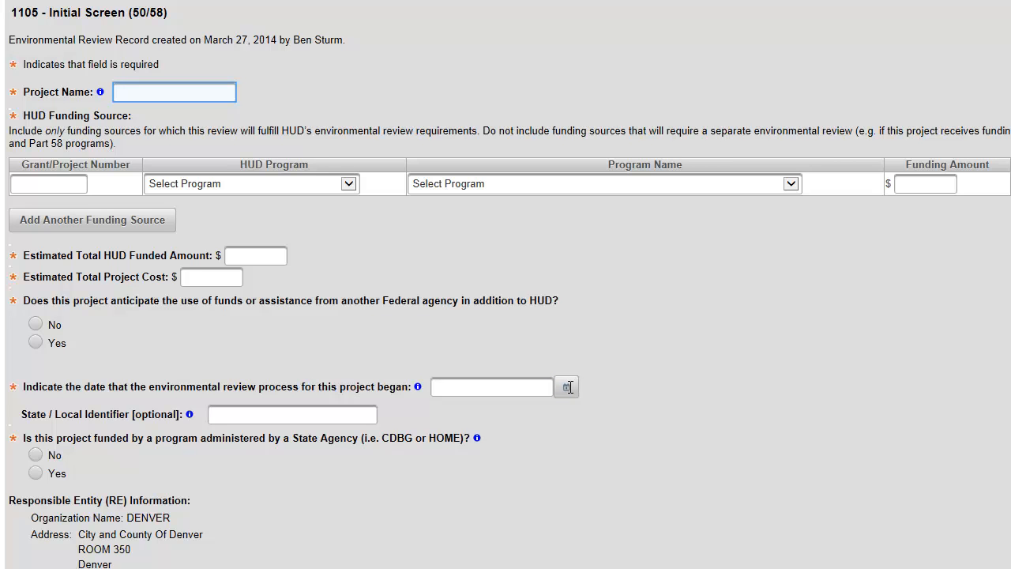
left_click(174, 91)
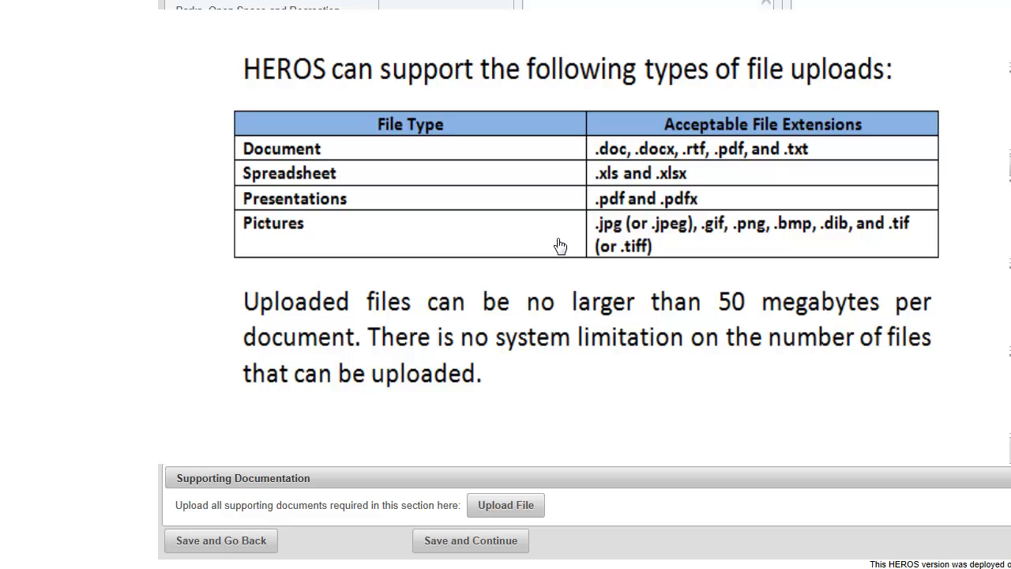
Upload the Denver Public Schools and Sun Valley SocioEcon files, dropping the ACS CensusTract8 PDF from the queue
scroll("up", 3)
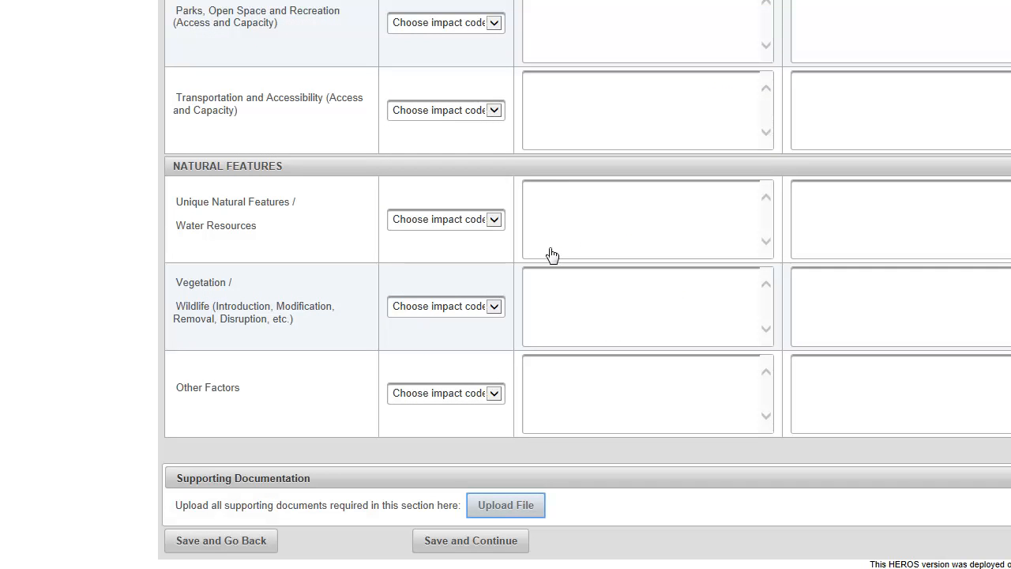
left_click(506, 506)
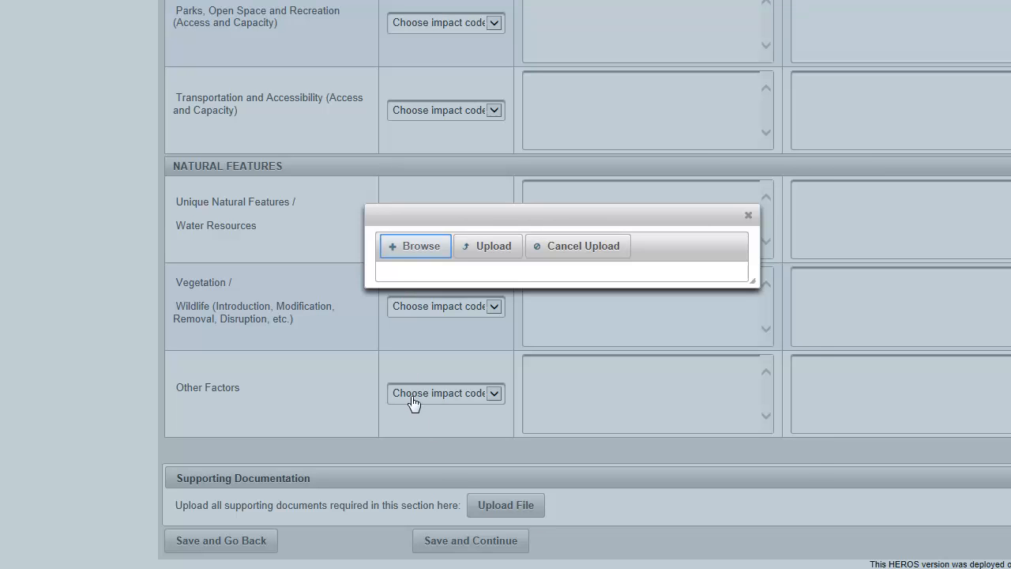
left_click(414, 247)
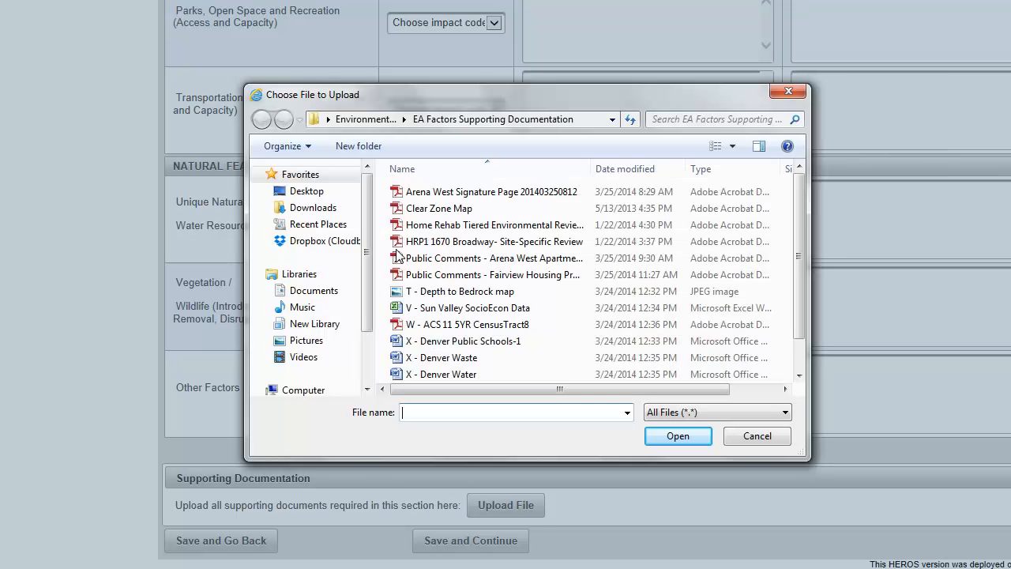
mouse_move(419, 261)
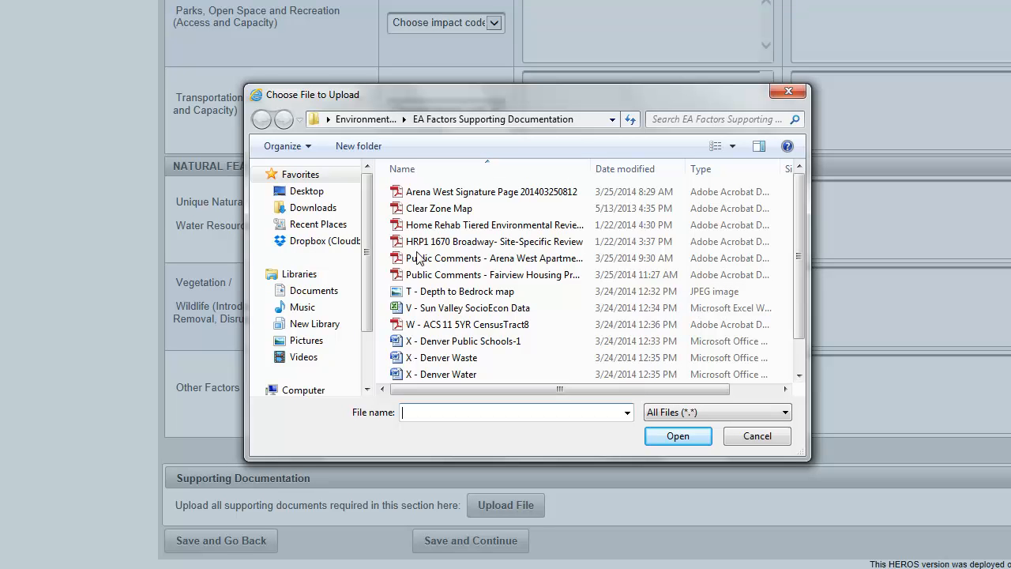
left_click(677, 436)
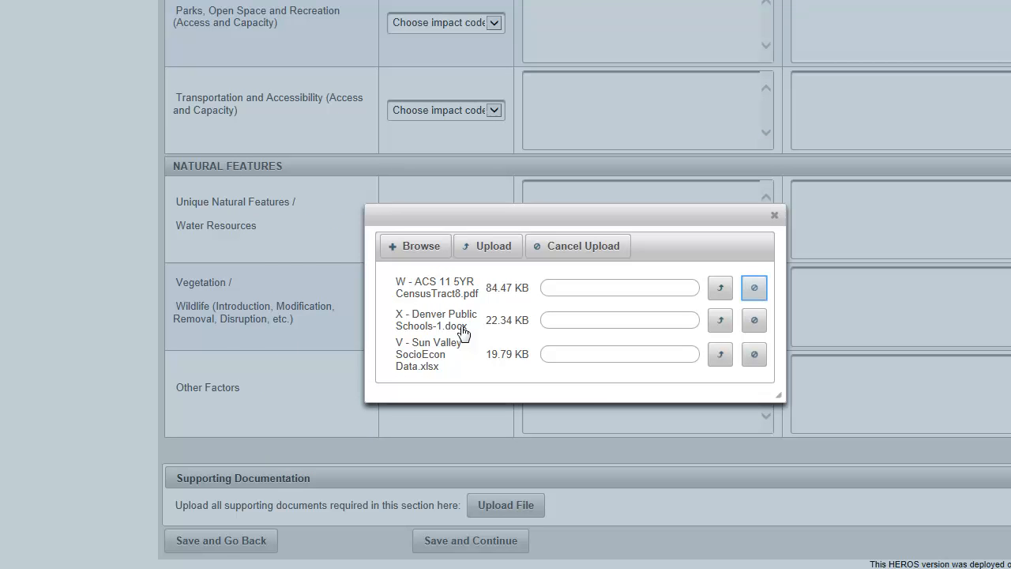
mouse_move(680, 324)
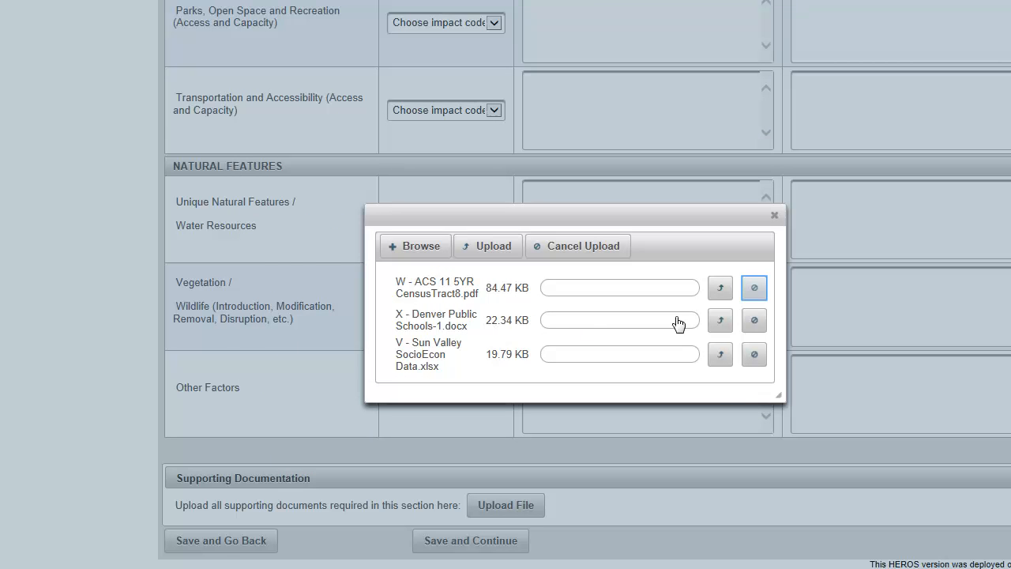
left_click(754, 287)
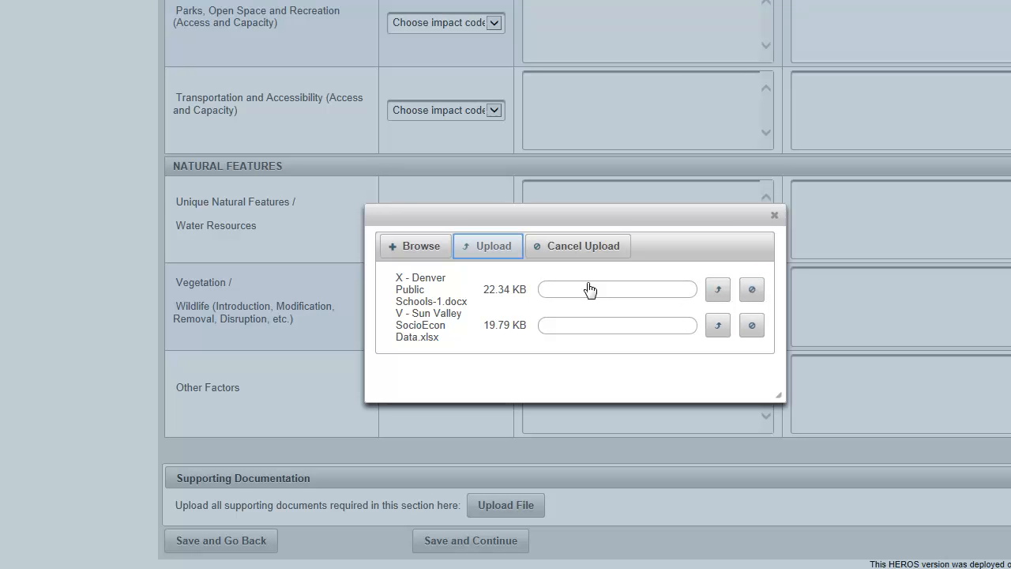
left_click(487, 246)
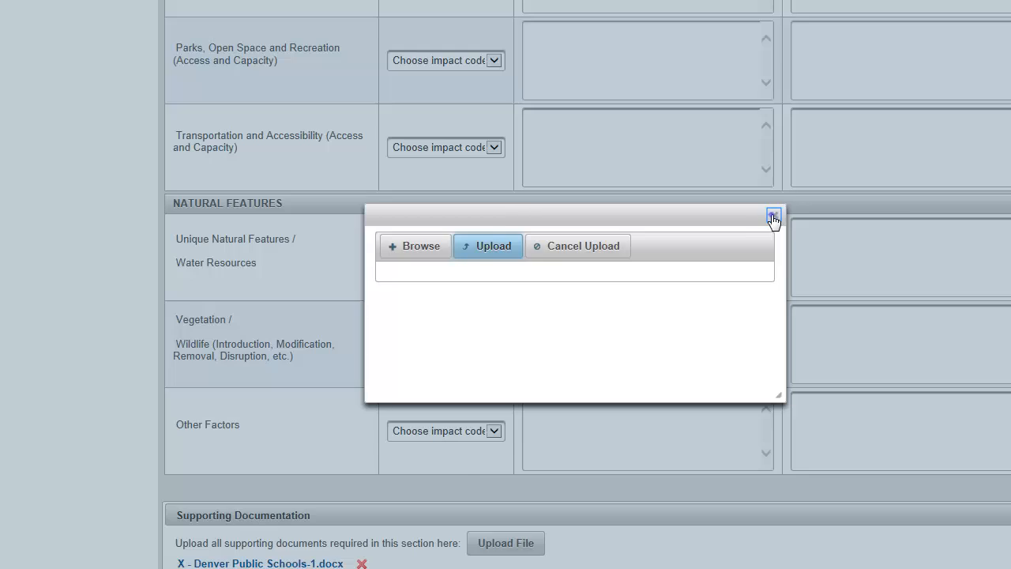
Close the upload window and delete the Sun Valley SocioEcon Data file, confirming the deletion
left_click(773, 215)
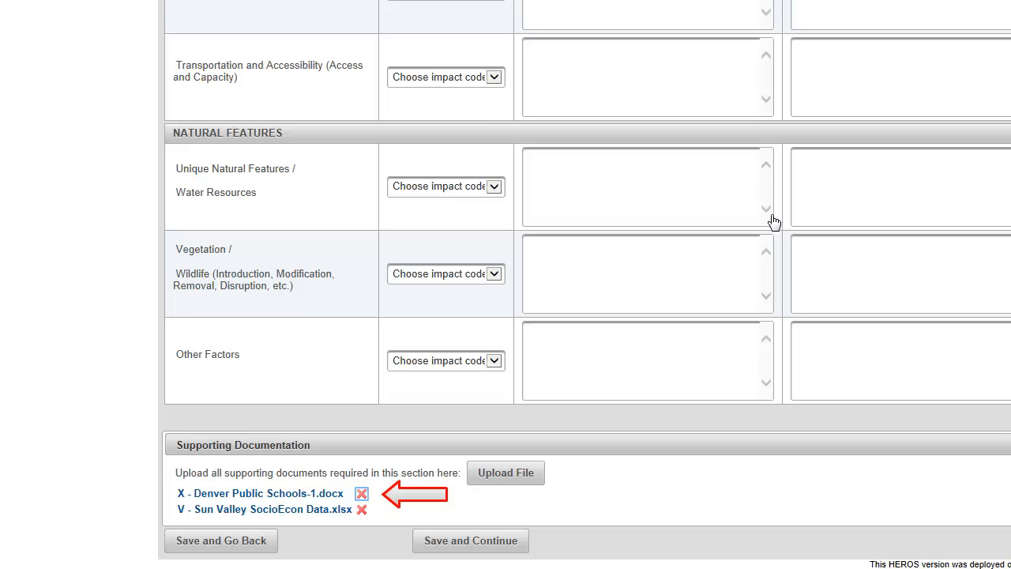
mouse_move(367, 445)
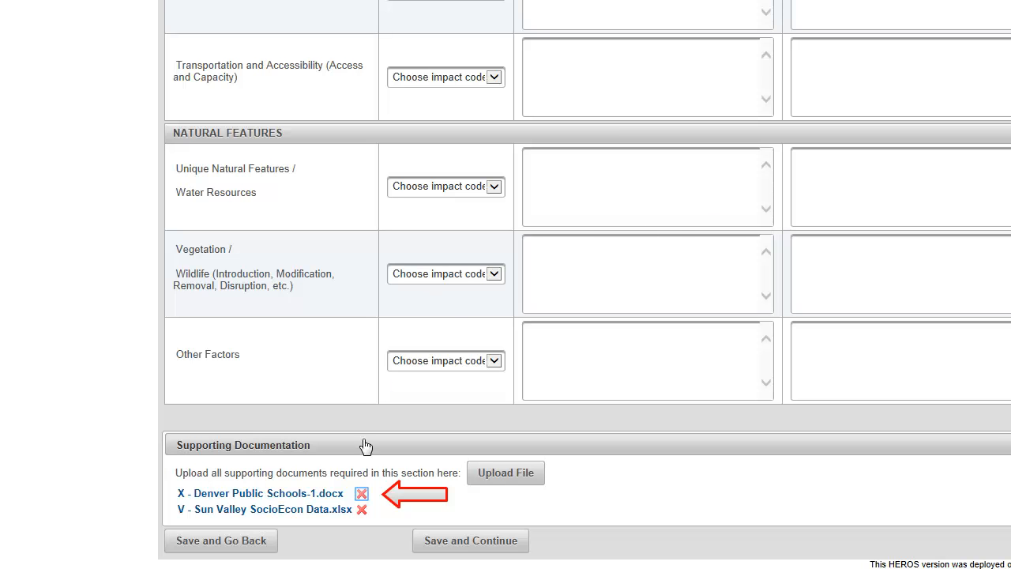
left_click(361, 493)
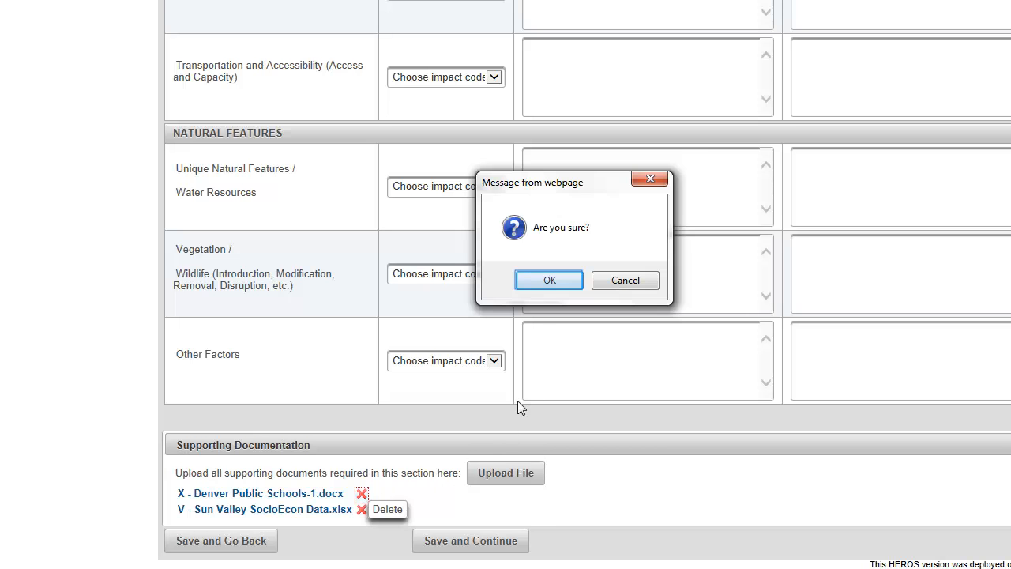
left_click(549, 280)
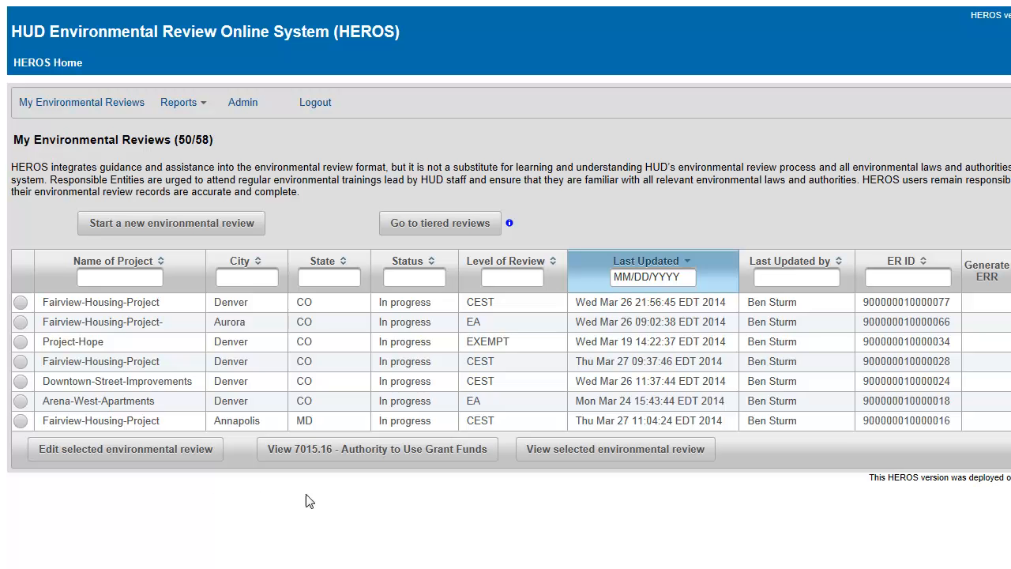
mouse_move(930, 412)
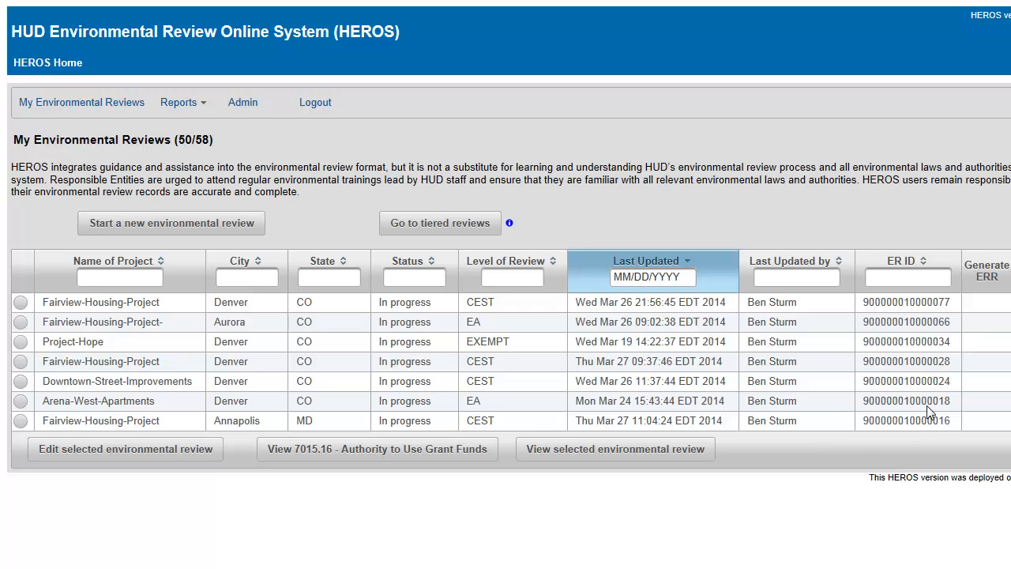
Cancel the Annapolis Fairview-Housing-Project review and answer the environmental-reasons question
scroll("right", 3)
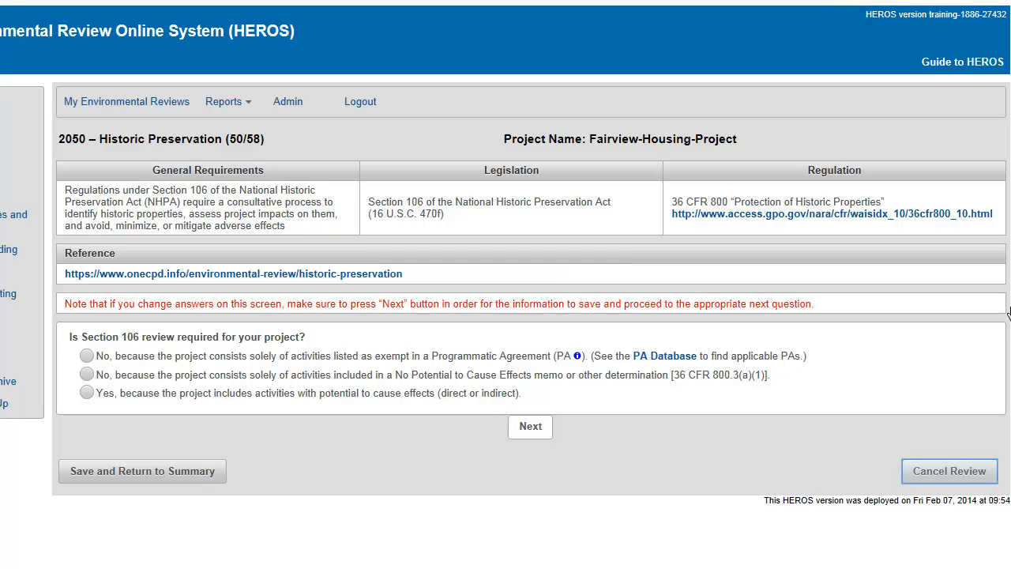
mouse_move(942, 486)
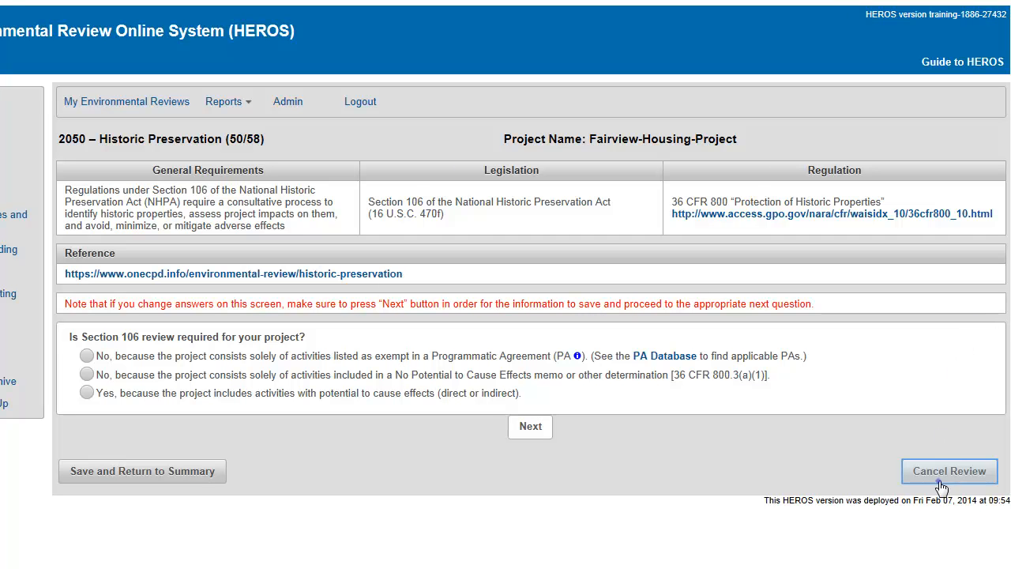
left_click(948, 471)
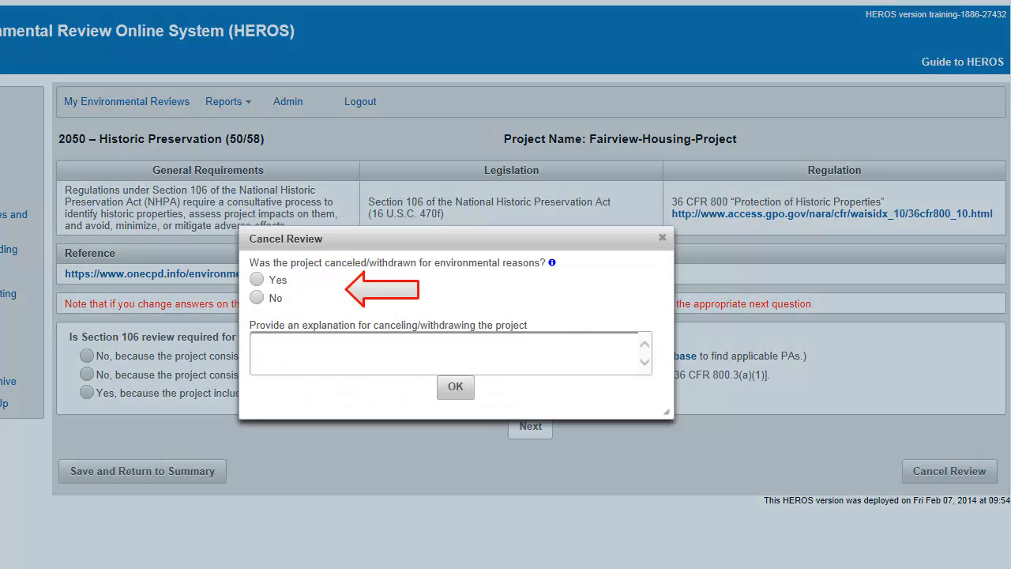
left_click(445, 351)
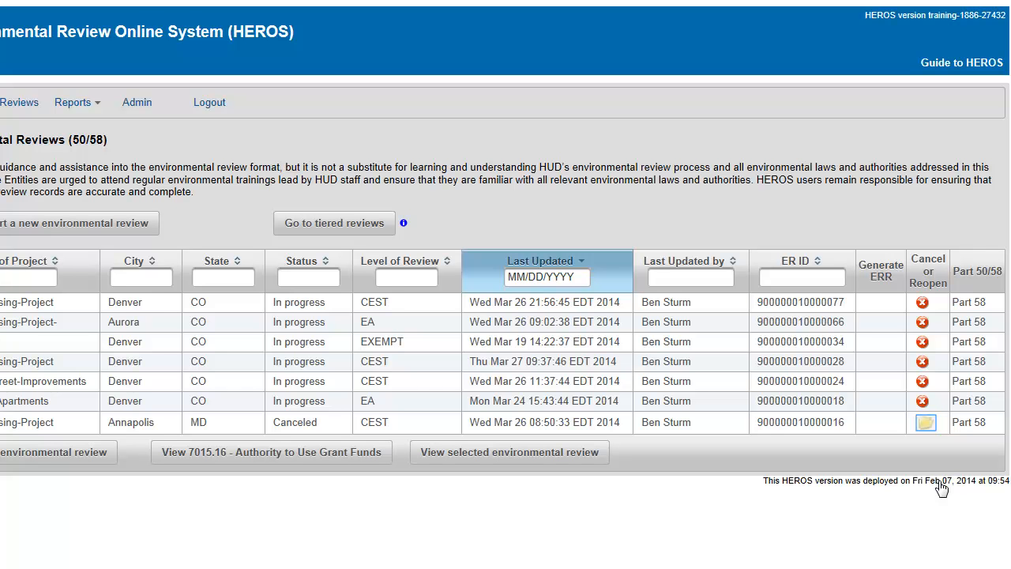
mouse_move(926, 433)
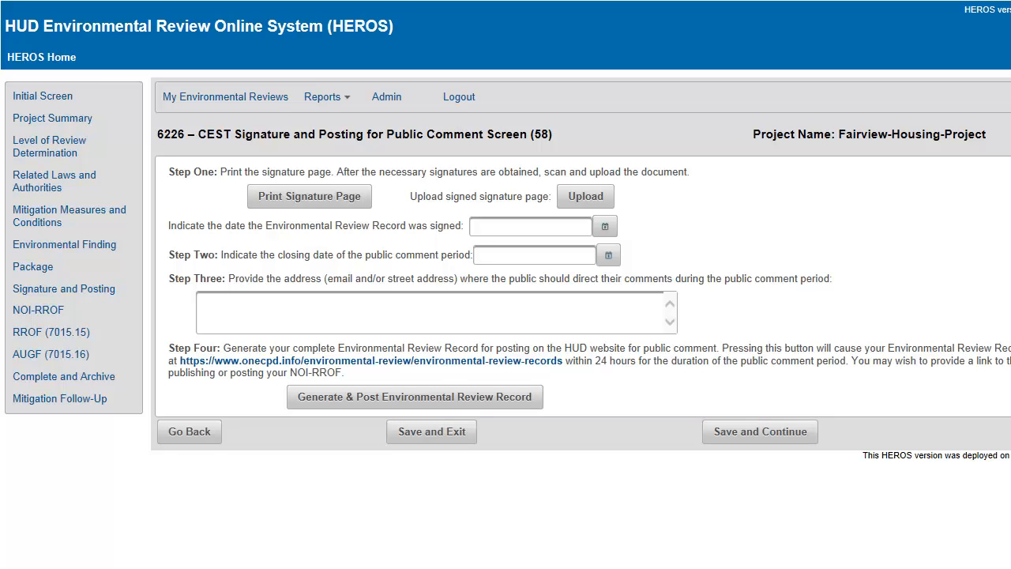
mouse_move(758, 432)
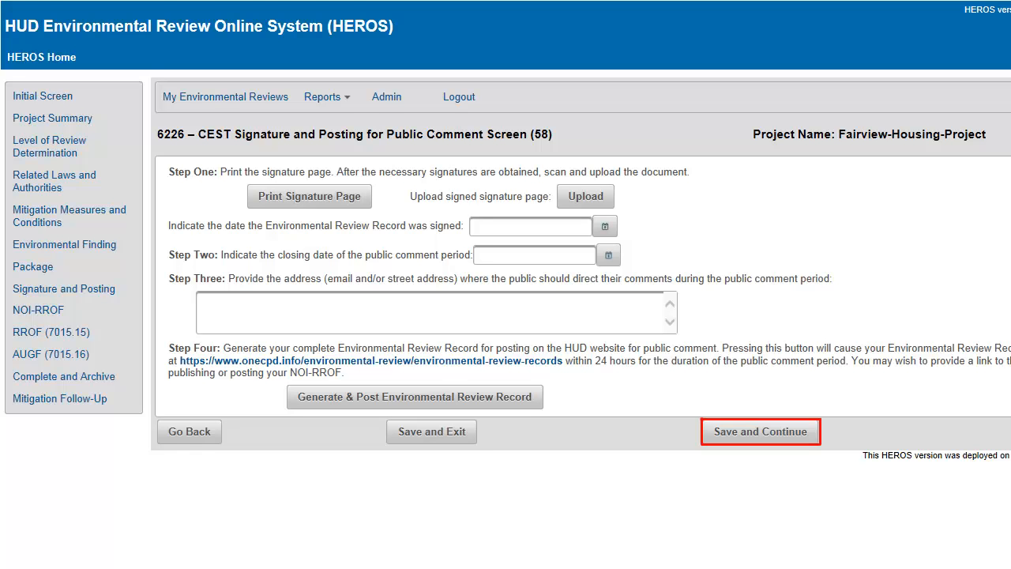
Save the CEST Signature and Posting screen and continue to Mitigation Measures
left_click(760, 431)
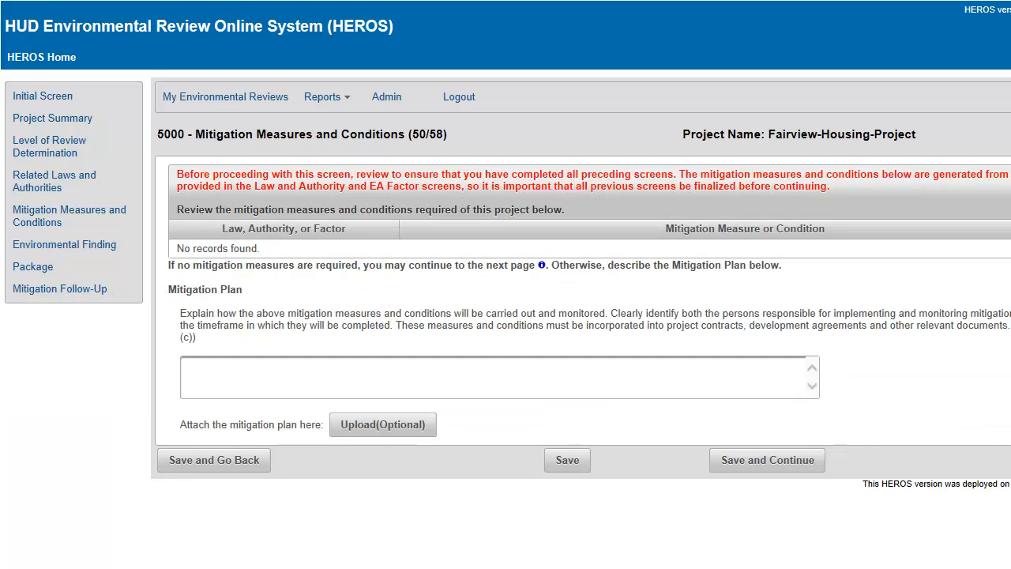
mouse_move(567, 459)
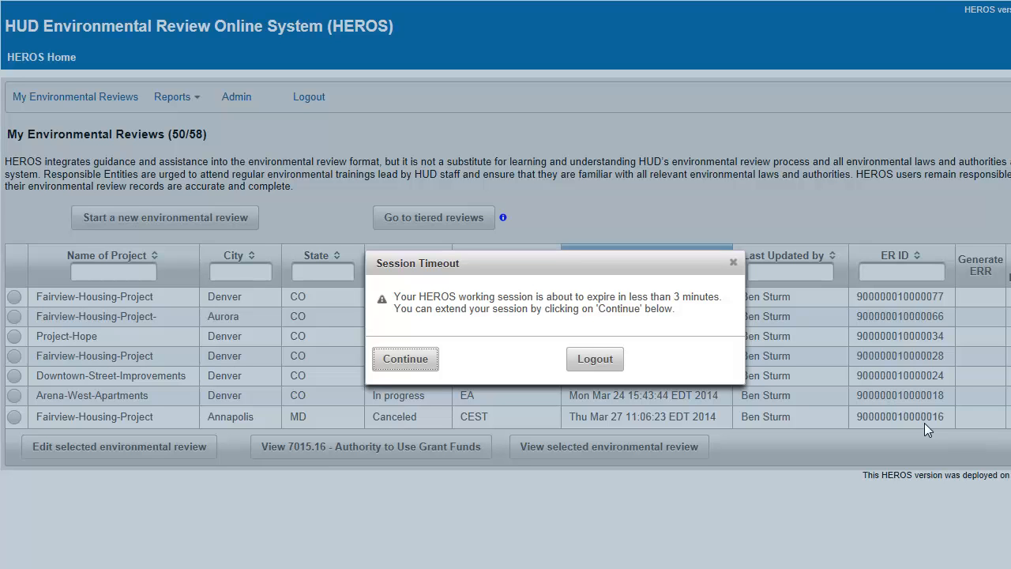
mouse_move(686, 313)
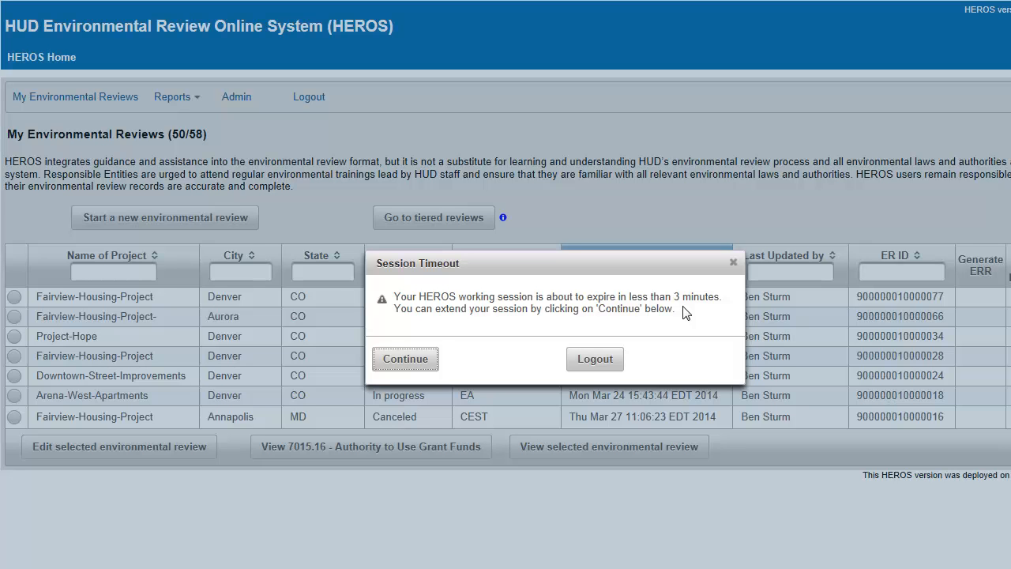
Continue the working session from the Session Timeout dialog
left_click(405, 359)
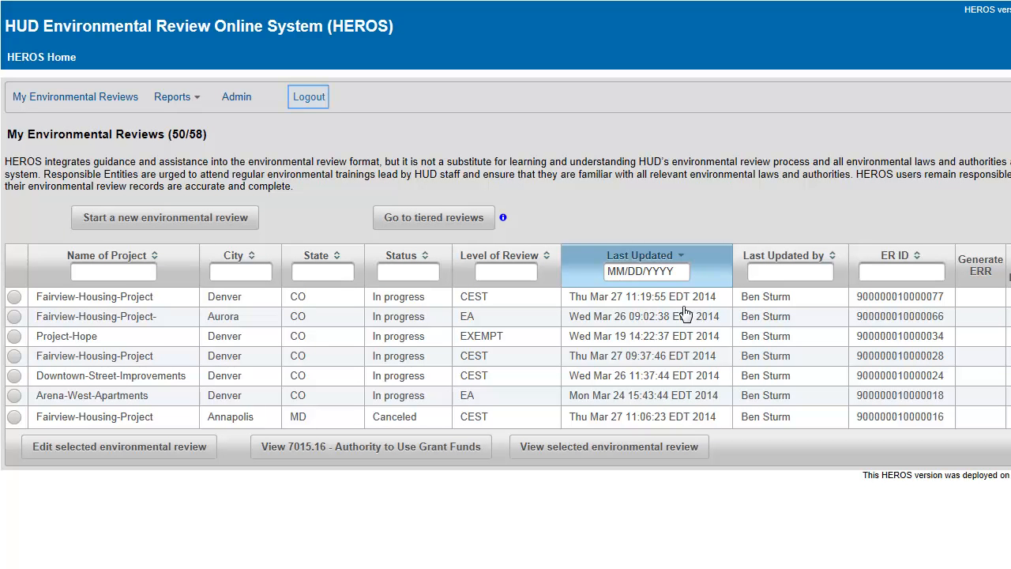
mouse_move(314, 175)
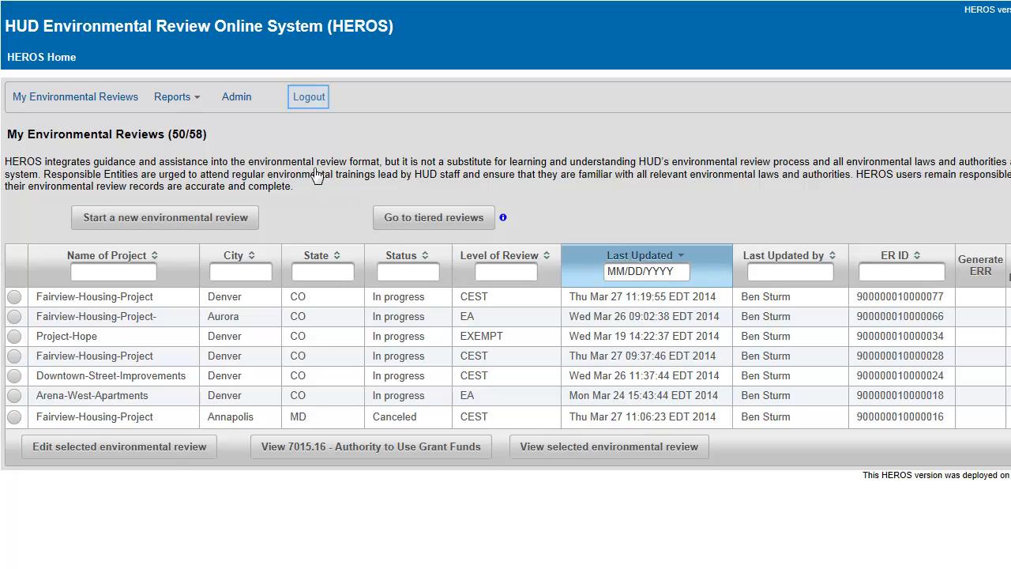
Log out of HEROS and return to the login page via the 'here' link
left_click(308, 96)
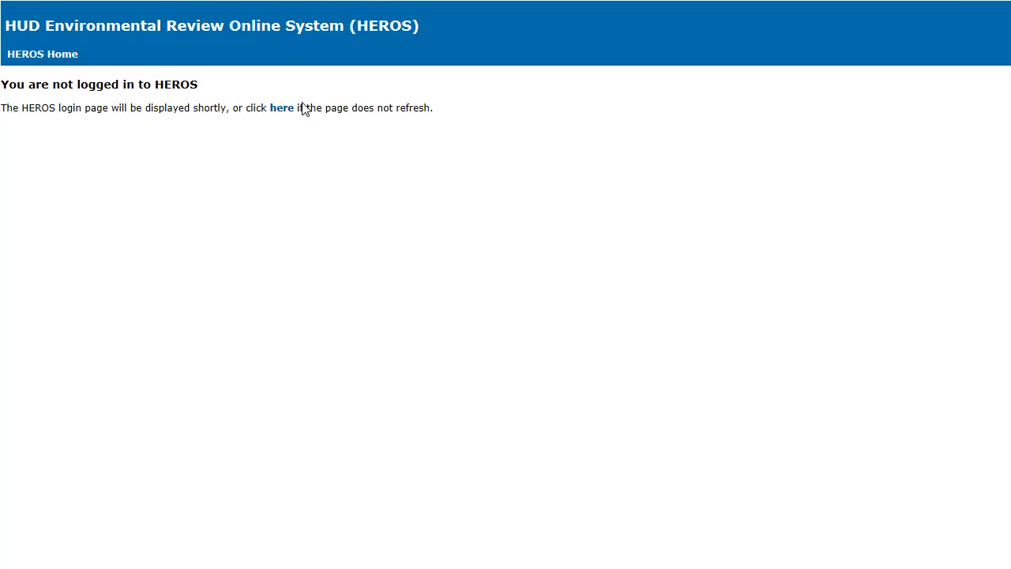
mouse_move(14, 102)
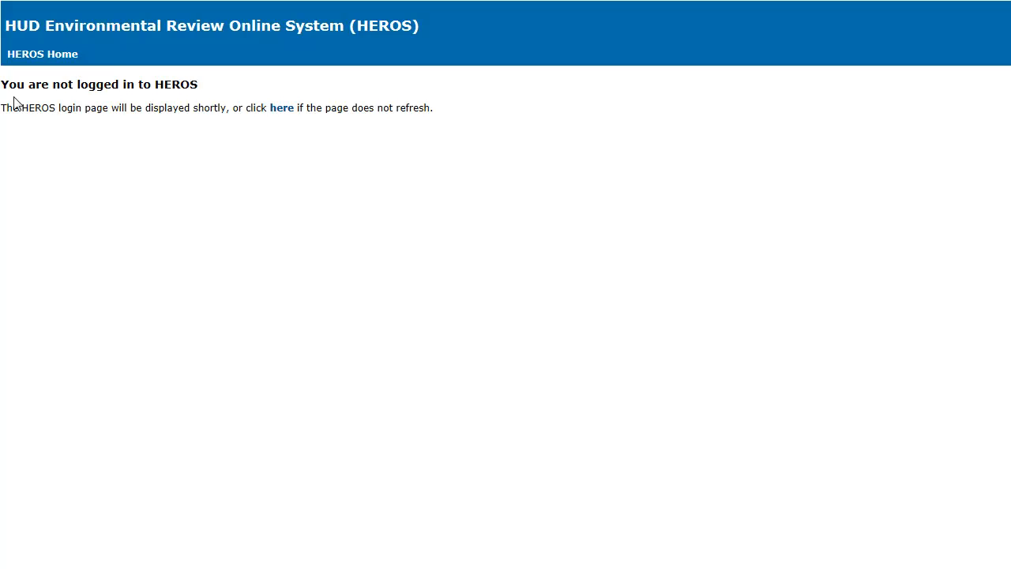
left_click(282, 107)
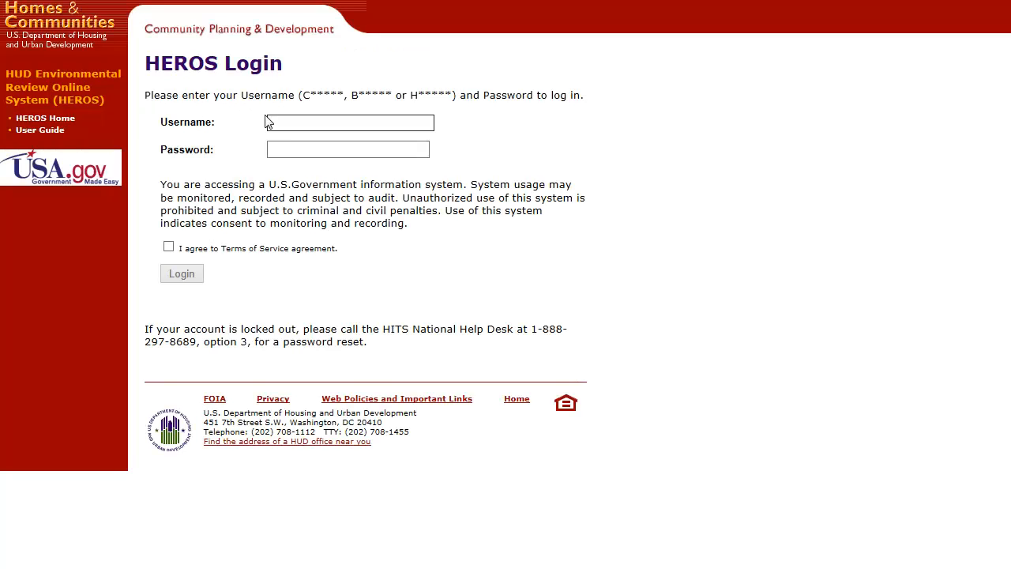